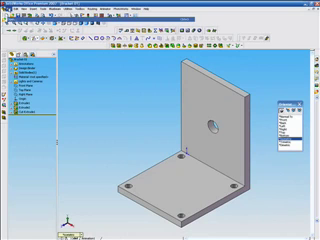
Open the File menu to reveal Make Drawing from Part for the L-shaped bracket
click(10, 4)
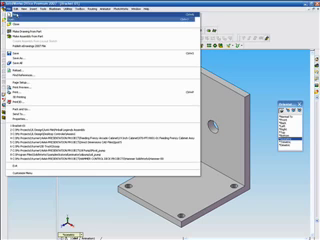